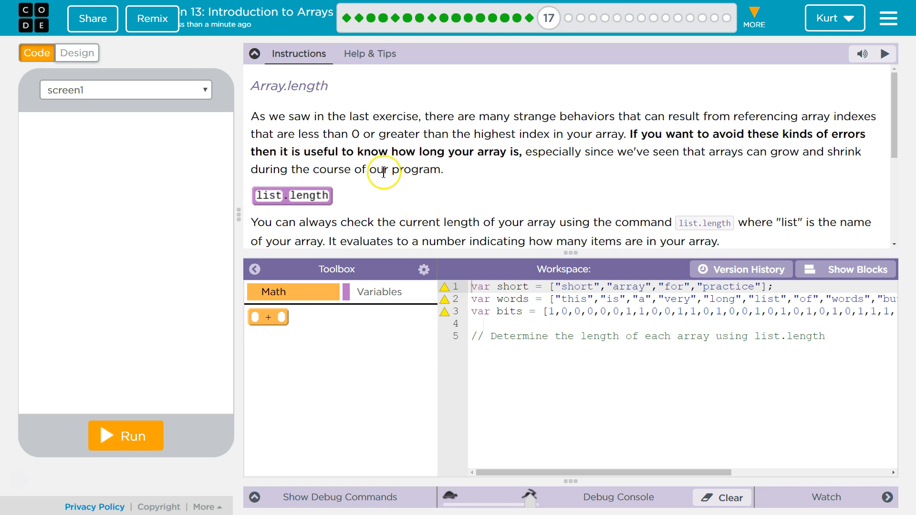
pyautogui.moveTo(345, 145)
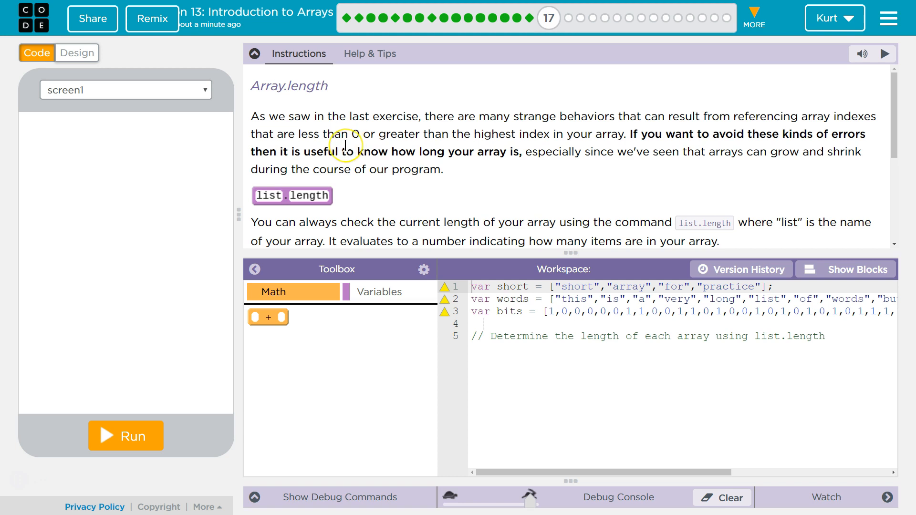
pyautogui.moveTo(397, 166)
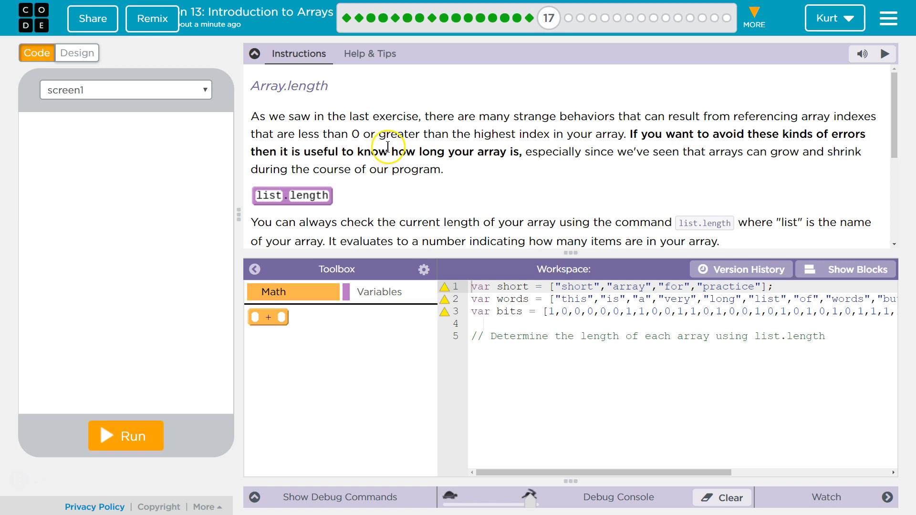
pyautogui.moveTo(416, 141)
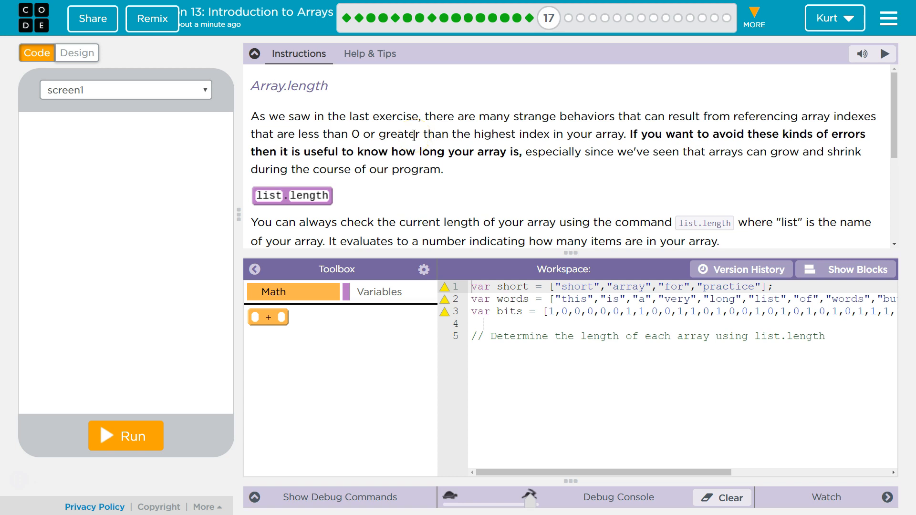
pyautogui.moveTo(632, 158)
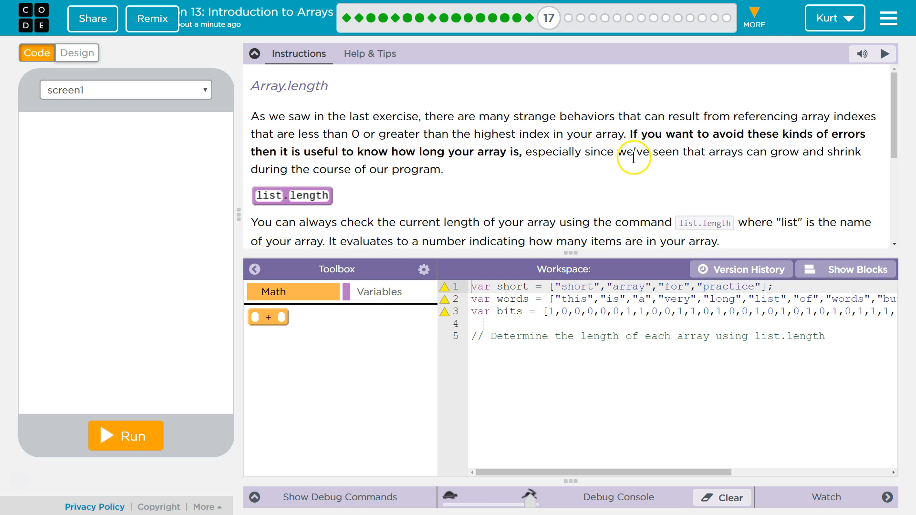
pyautogui.moveTo(802, 156)
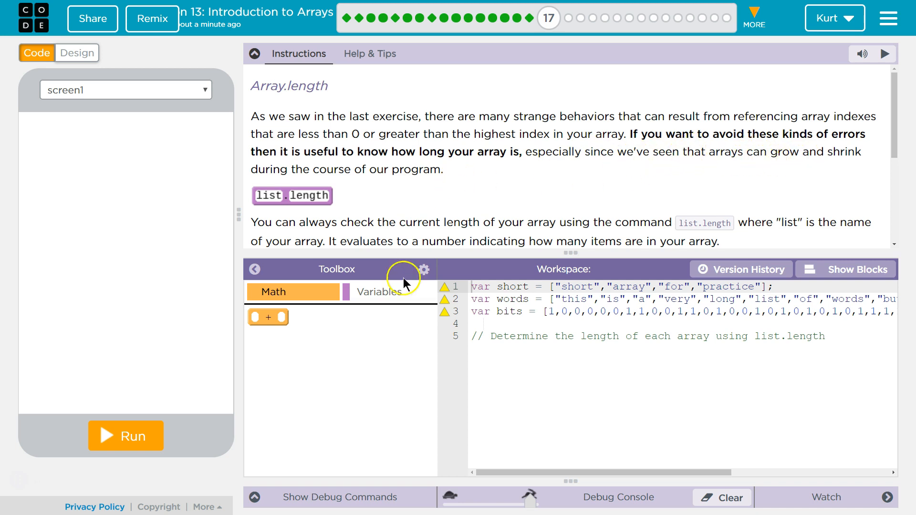
pyautogui.moveTo(450, 171)
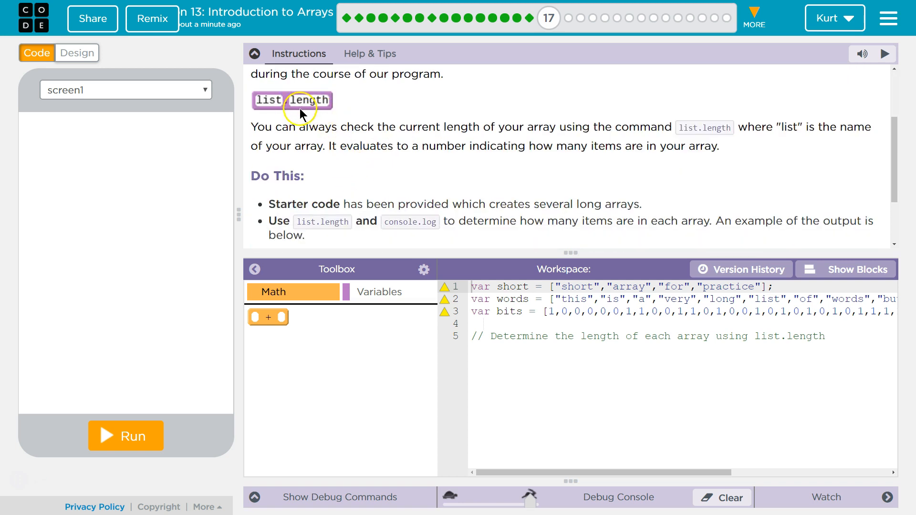
pyautogui.moveTo(294, 131)
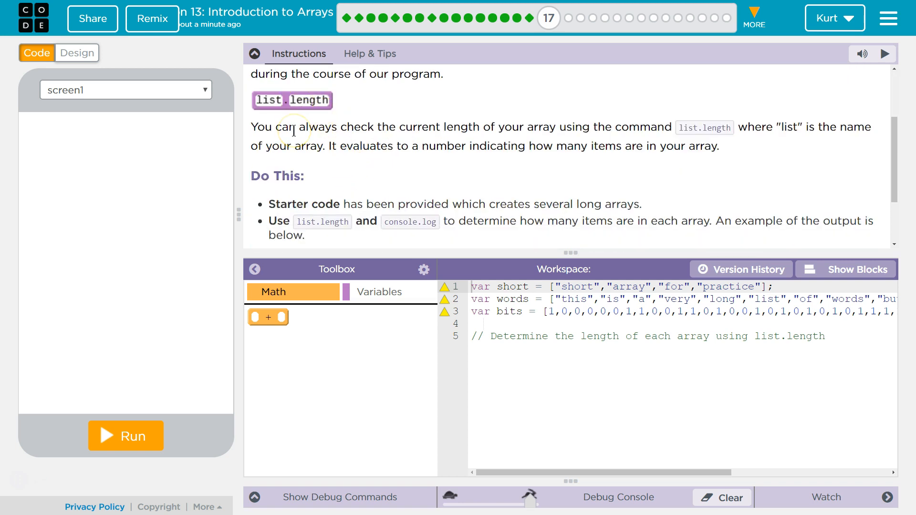
pyautogui.moveTo(612, 132)
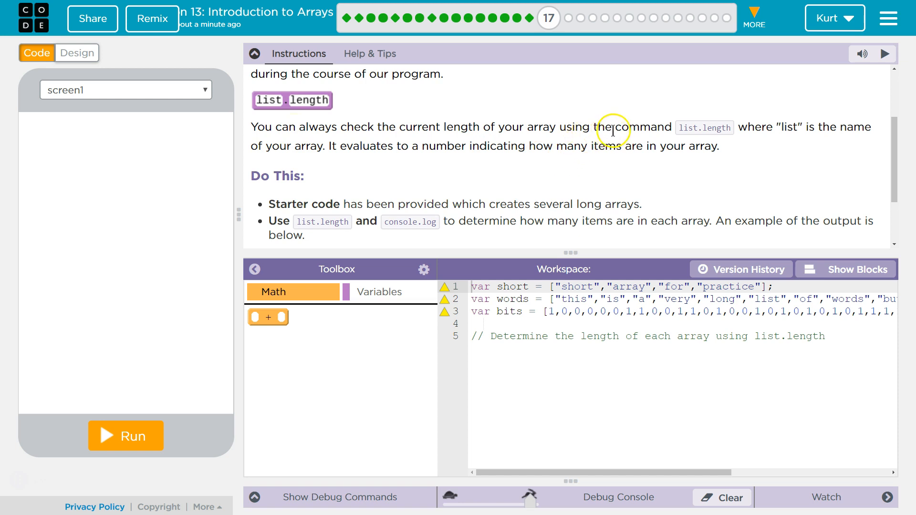
pyautogui.moveTo(811, 124)
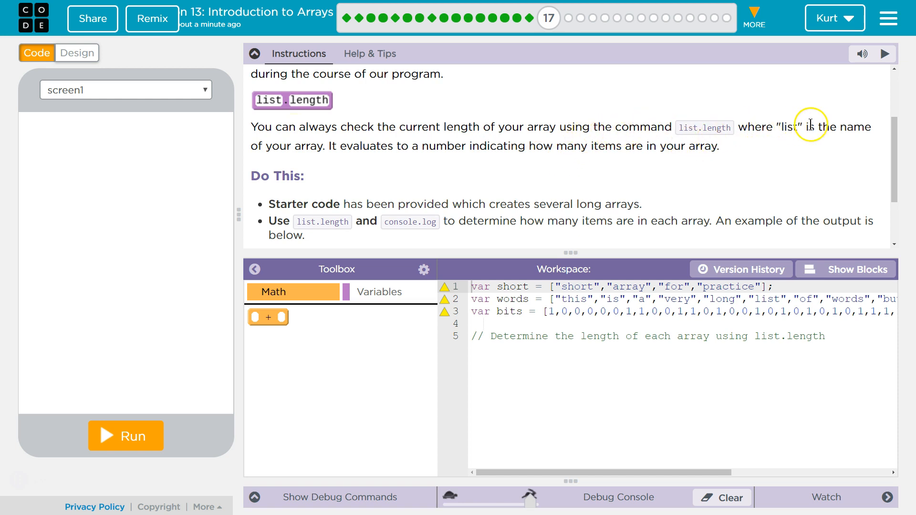
pyautogui.moveTo(401, 146)
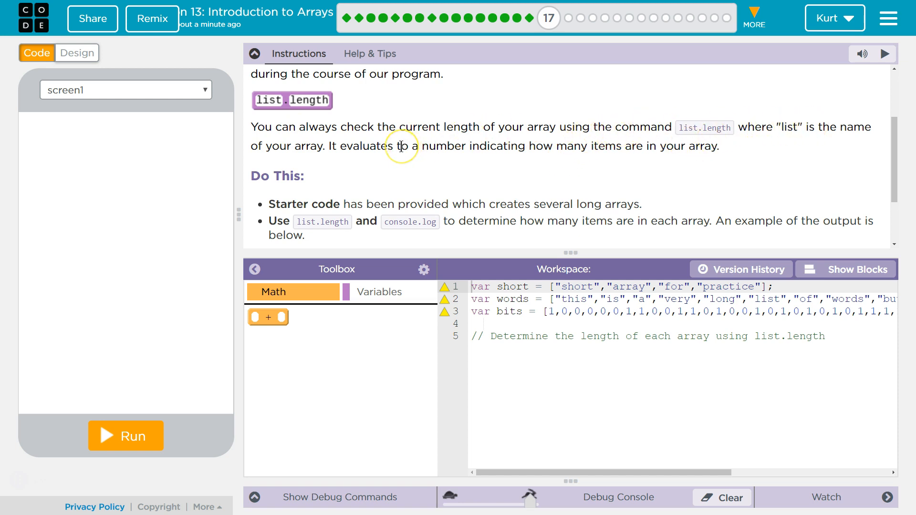
pyautogui.moveTo(435, 145)
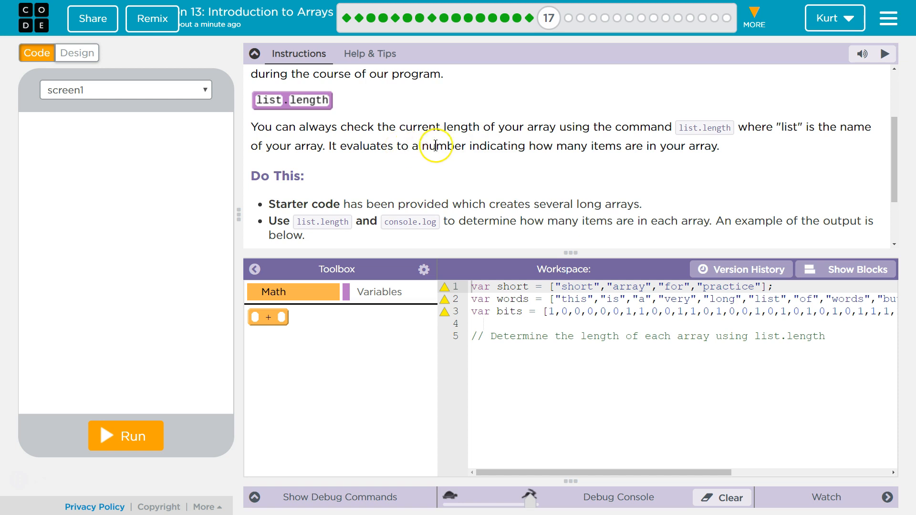
pyautogui.moveTo(566, 145)
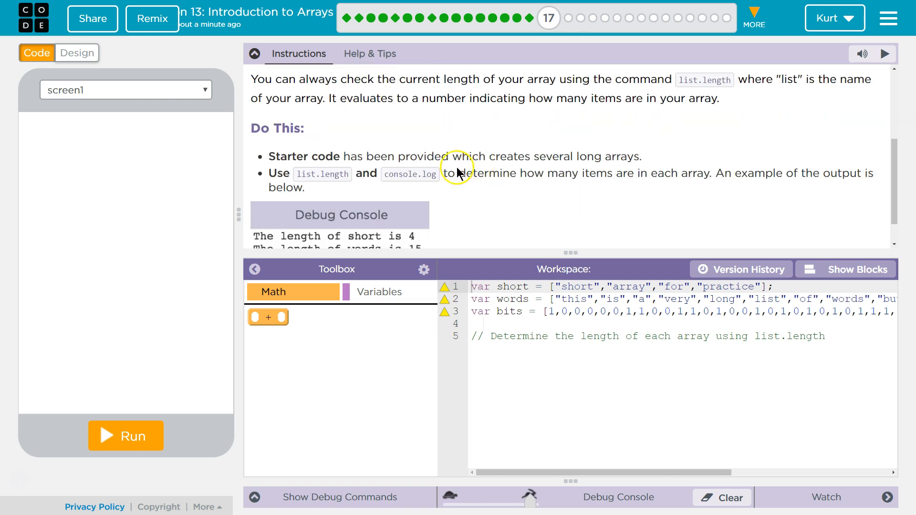
pyautogui.moveTo(360, 151)
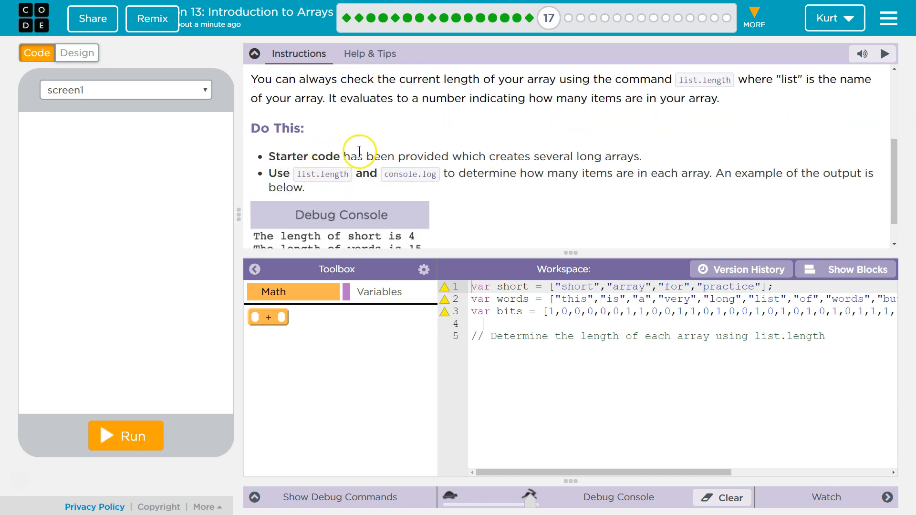
pyautogui.moveTo(504, 156)
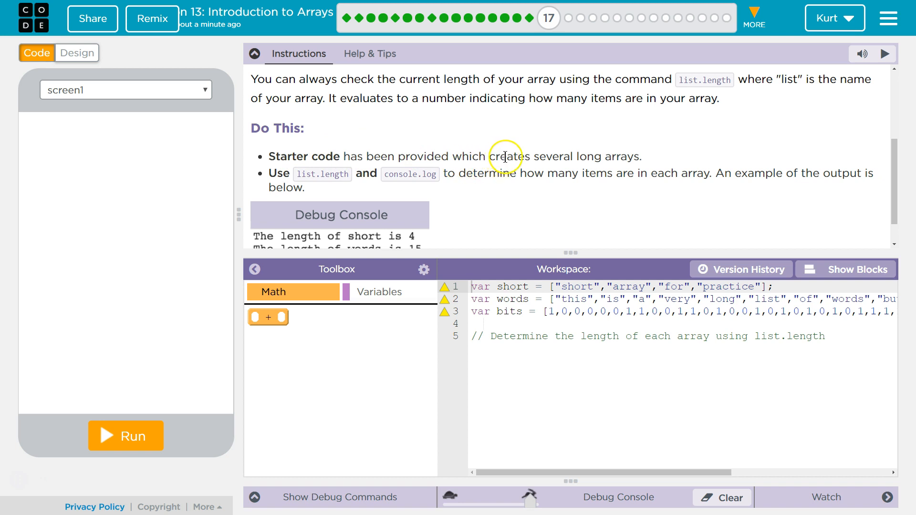
pyautogui.moveTo(325, 177)
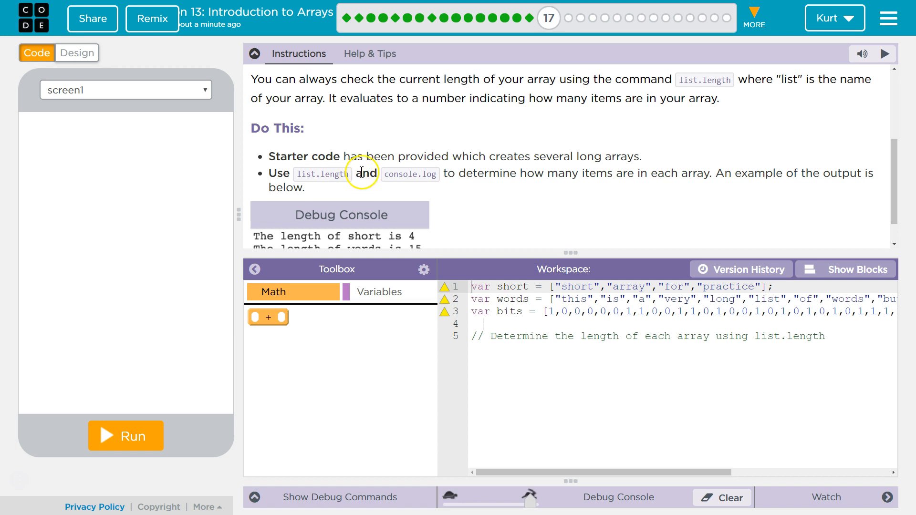
pyautogui.moveTo(570, 172)
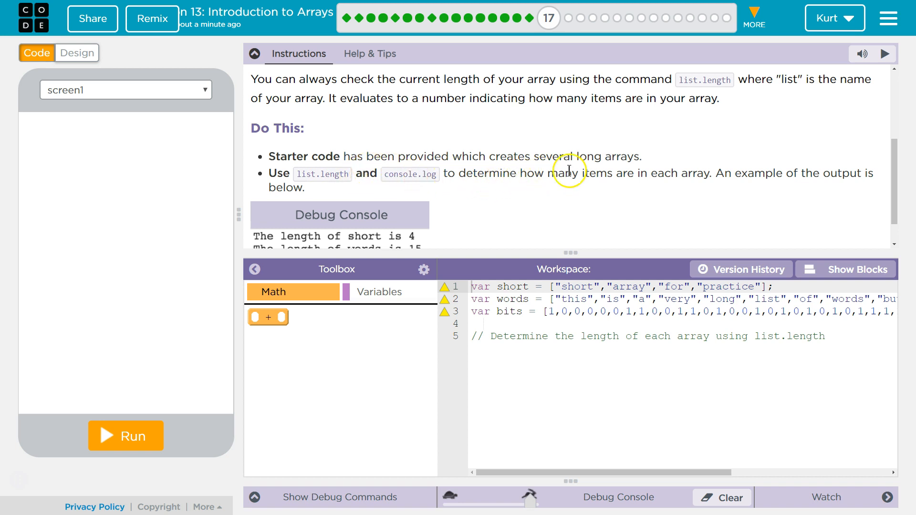
pyautogui.moveTo(636, 180)
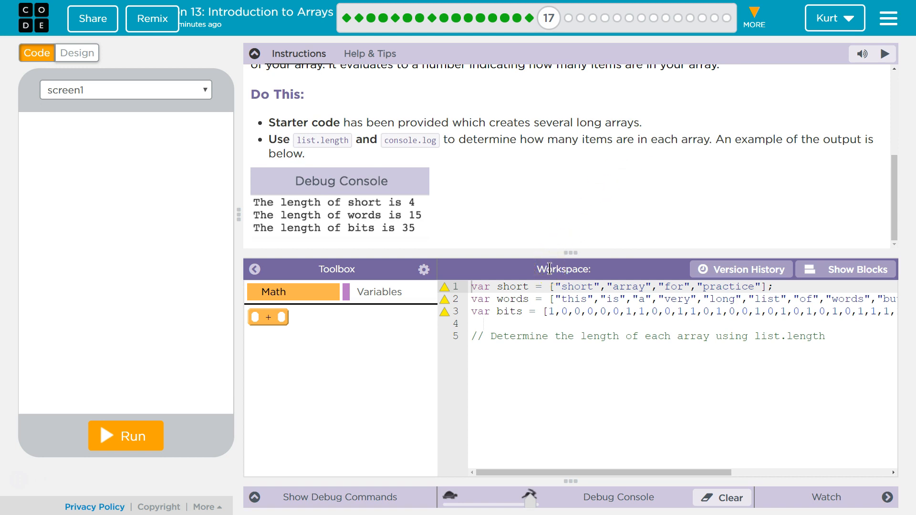
pyautogui.moveTo(552, 268)
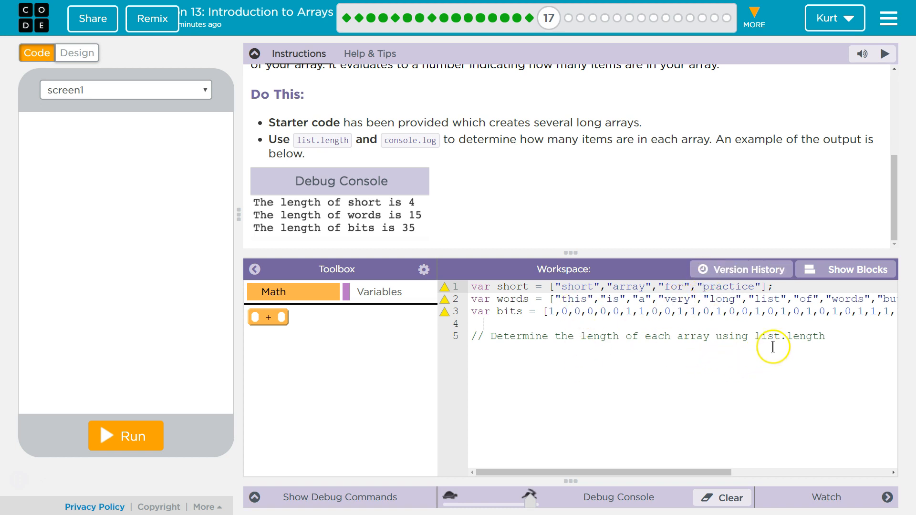
# Step: Add console.log("Short length: " + short.length); below the comment and duplicate it
pyautogui.click(827, 336)
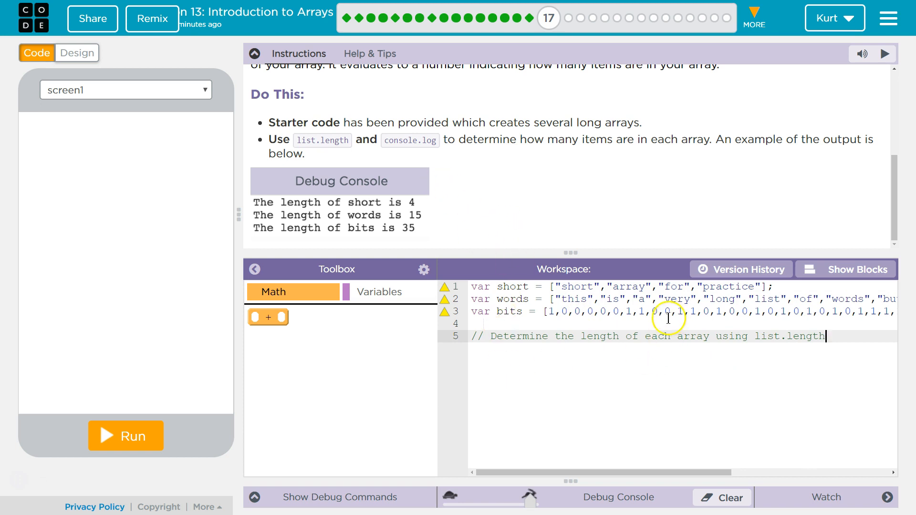
pyautogui.press('enter')
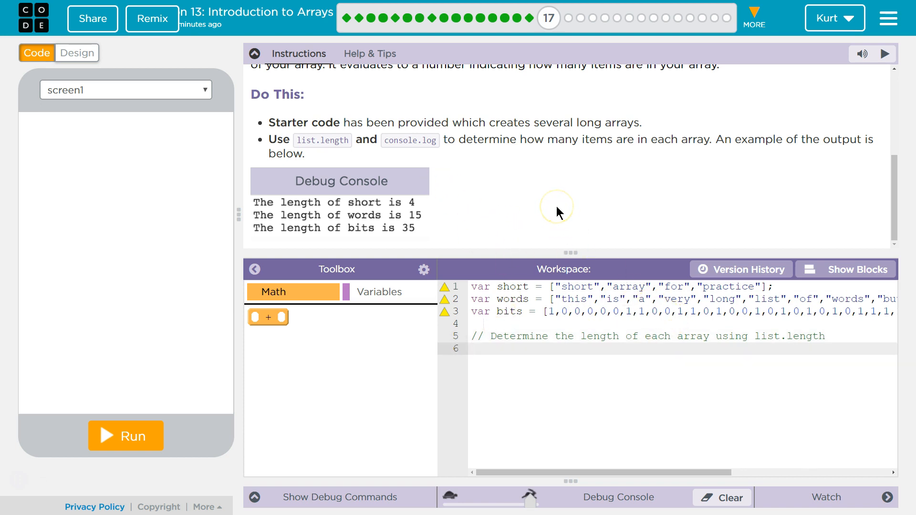
pyautogui.write('console.')
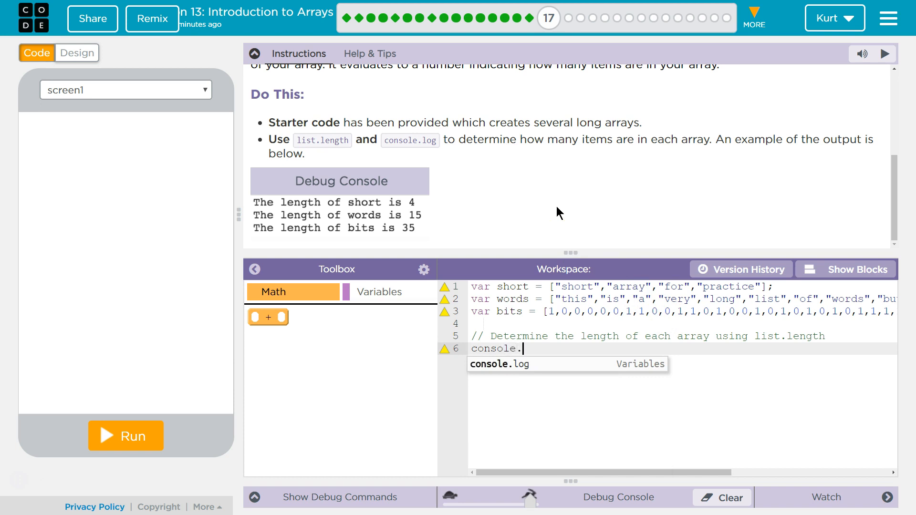
pyautogui.click(511, 364)
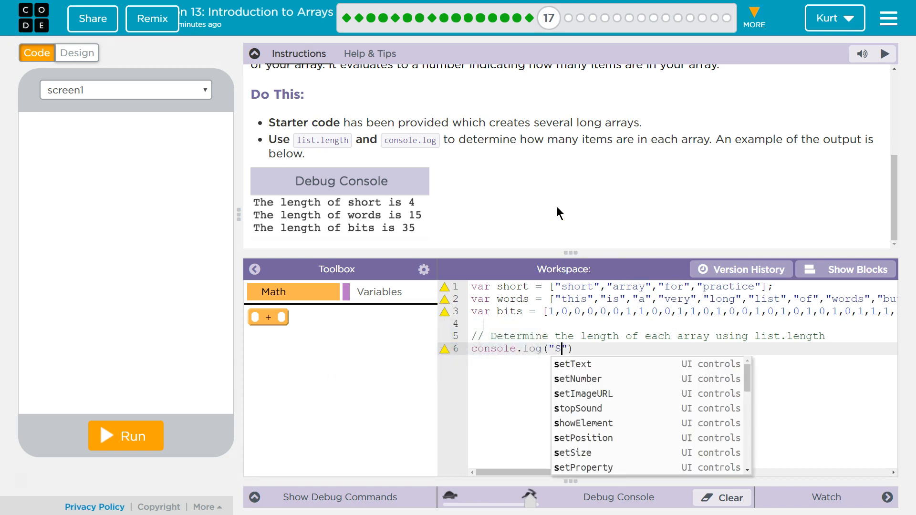
pyautogui.write('hort length:')
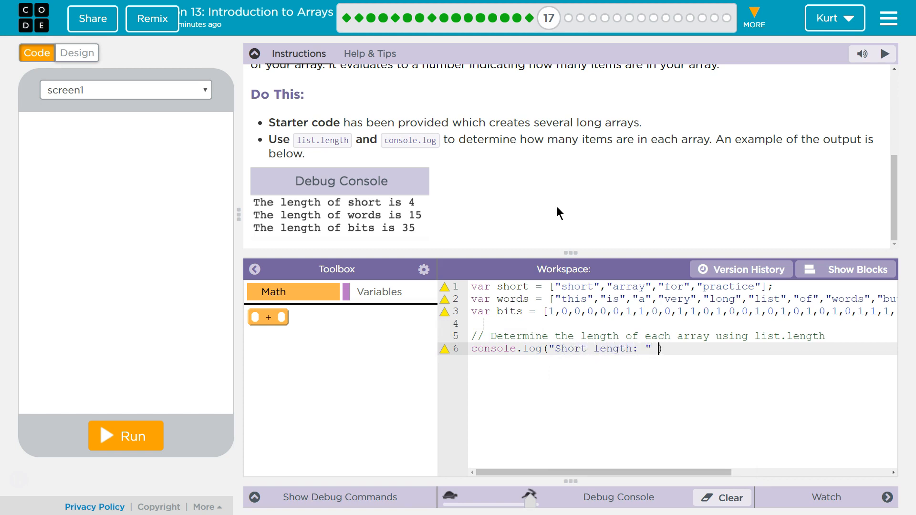
pyautogui.write('+')
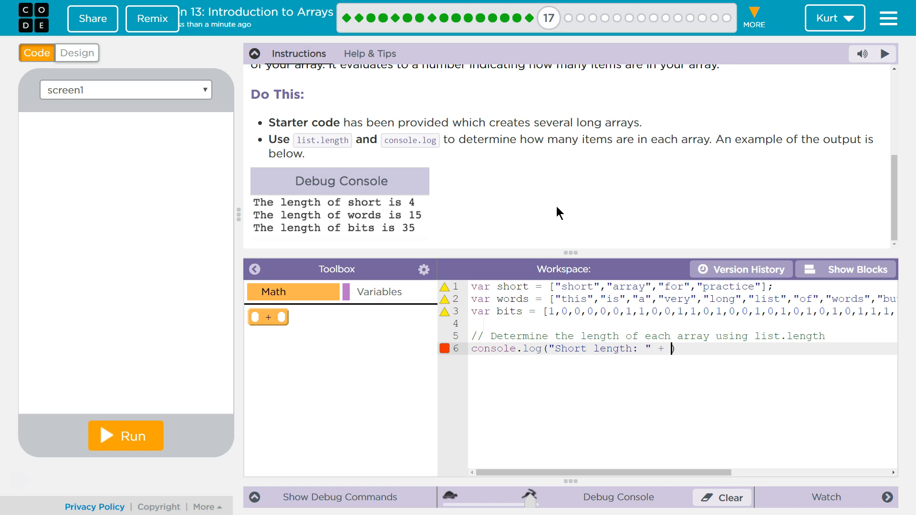
pyautogui.write('short.length')
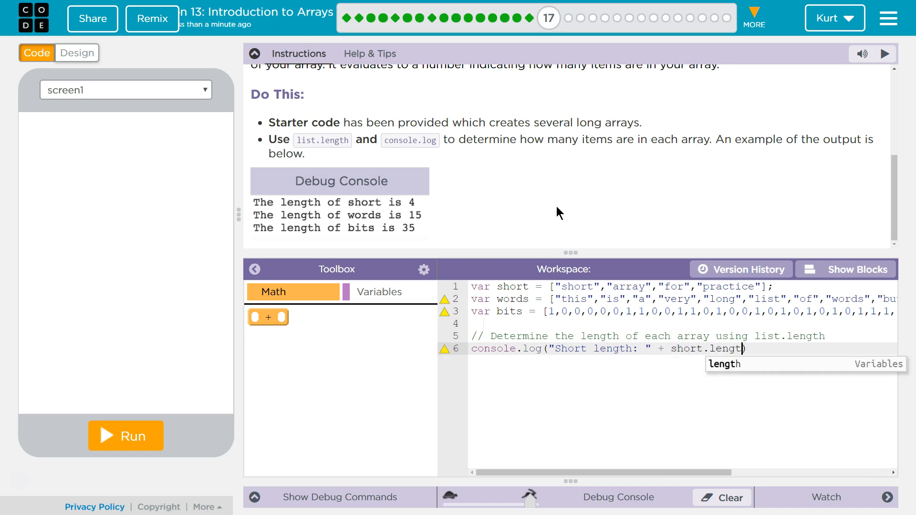
pyautogui.write('h)')
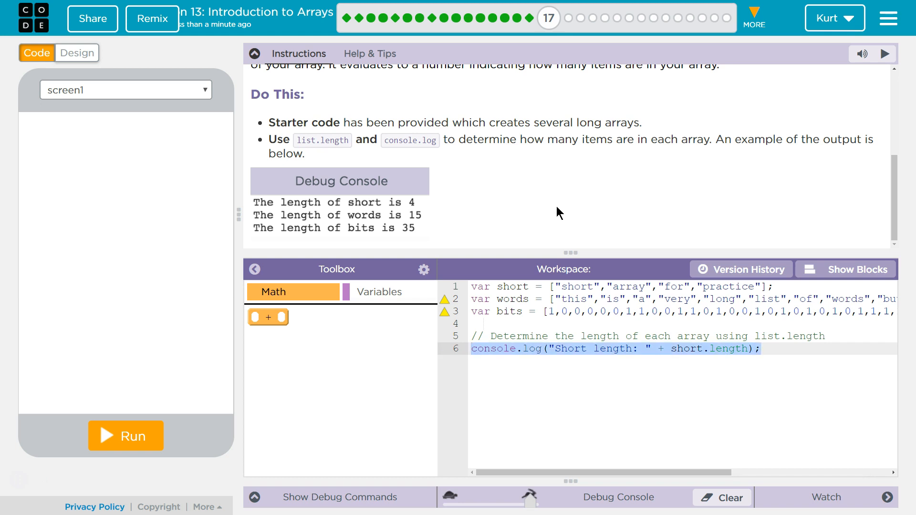
pyautogui.press('Enter')
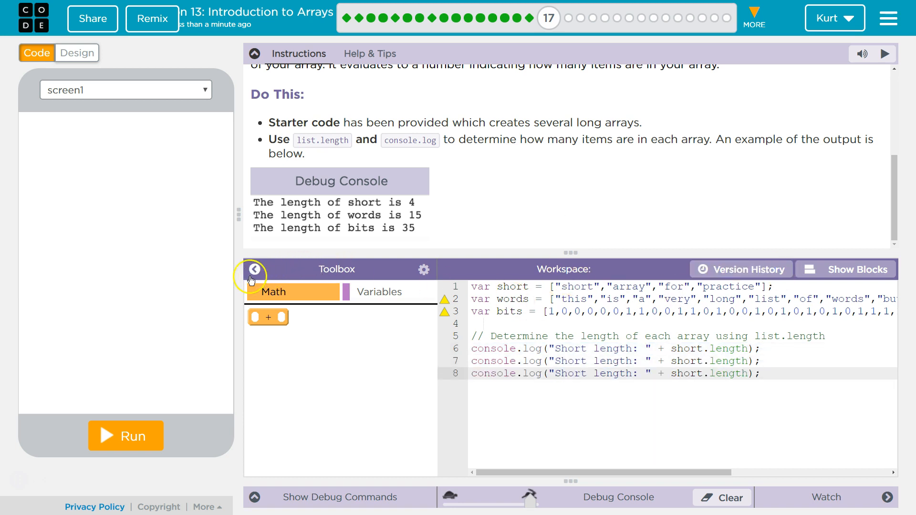
# Step: In block view, relabel the second log line 'Words' and the third 'Bits length:'
pyautogui.click(253, 269)
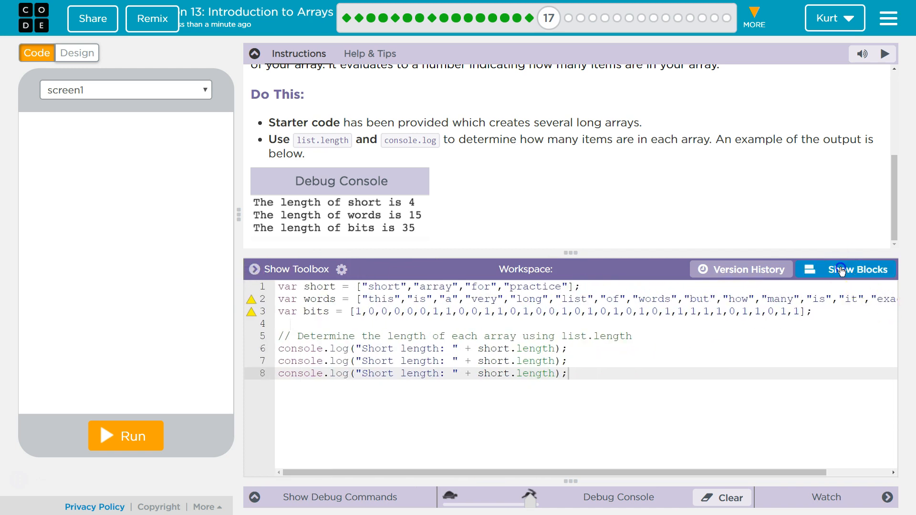
pyautogui.click(846, 269)
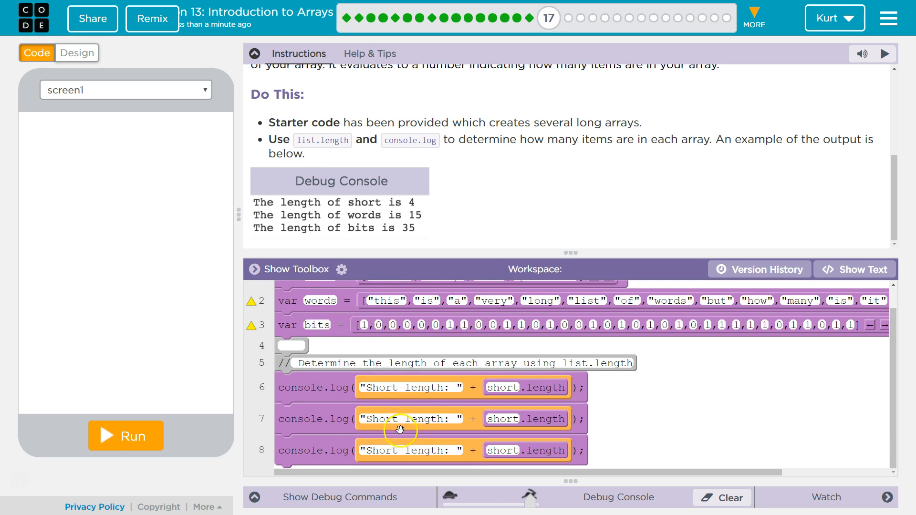
pyautogui.doubleClick(380, 419)
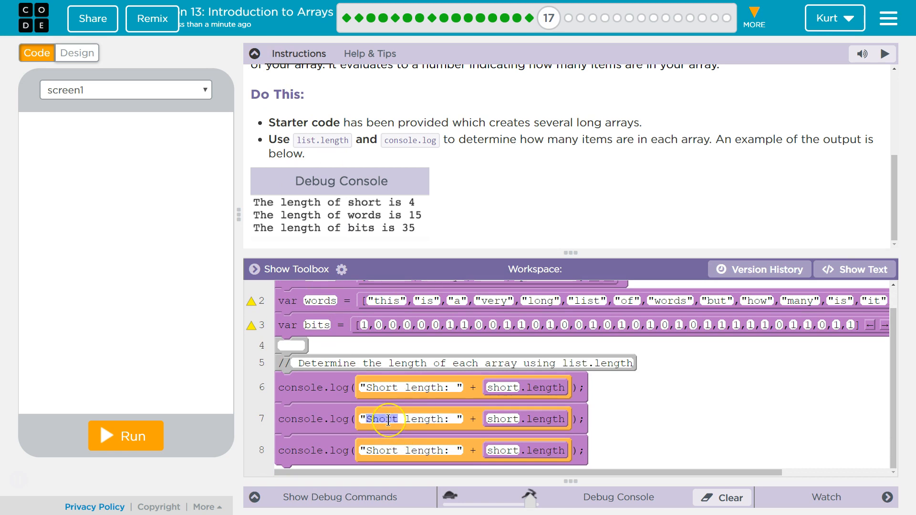
pyautogui.write('Words')
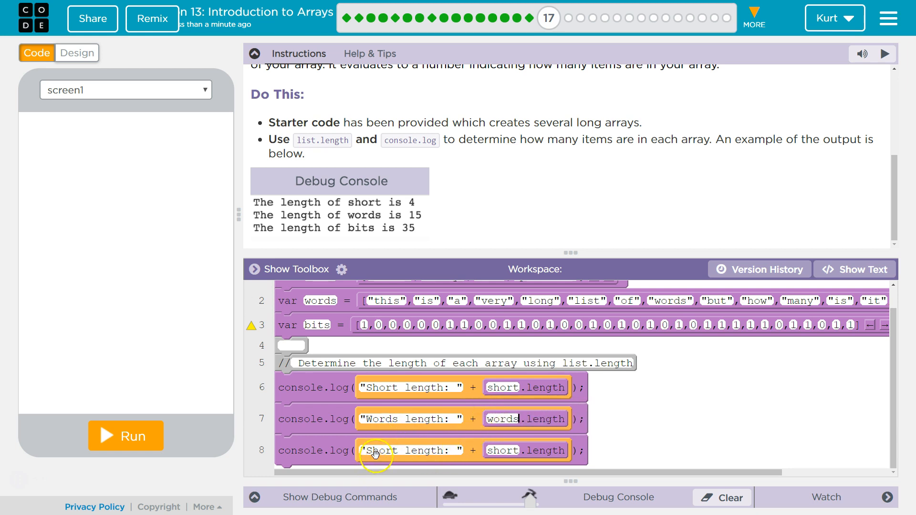
pyautogui.click(377, 450)
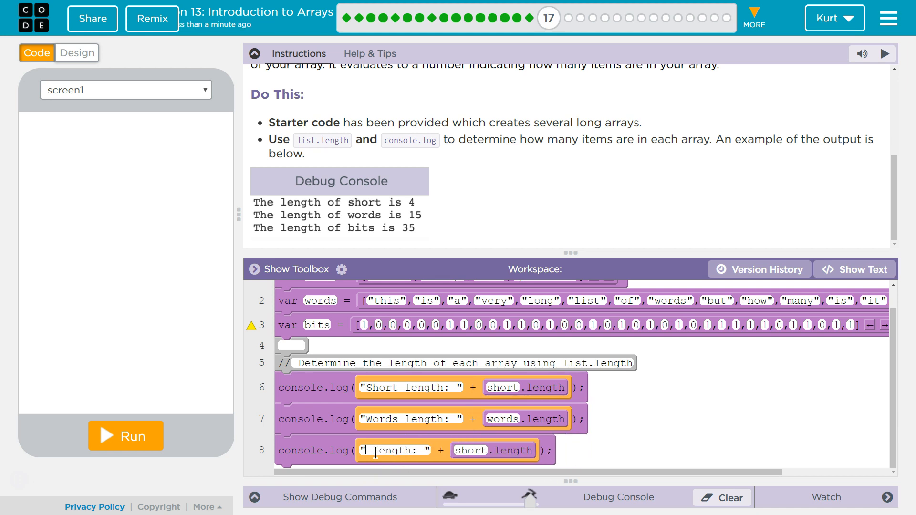
pyautogui.write('Bits length:')
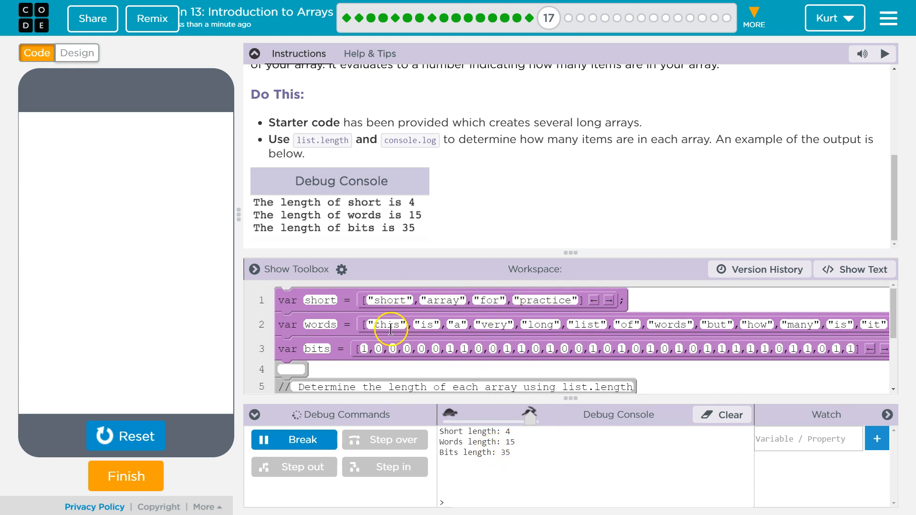
pyautogui.moveTo(540, 331)
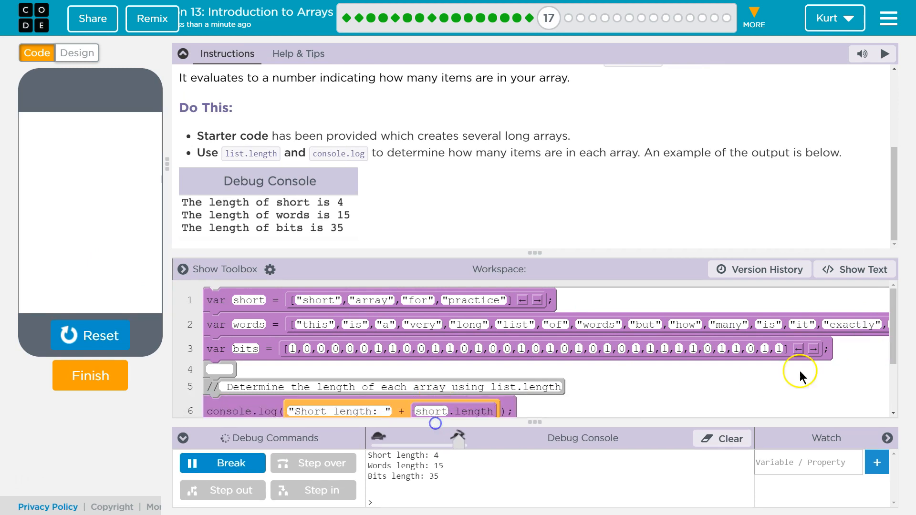
# Step: Switch the code view from blocks back to text
pyautogui.click(854, 269)
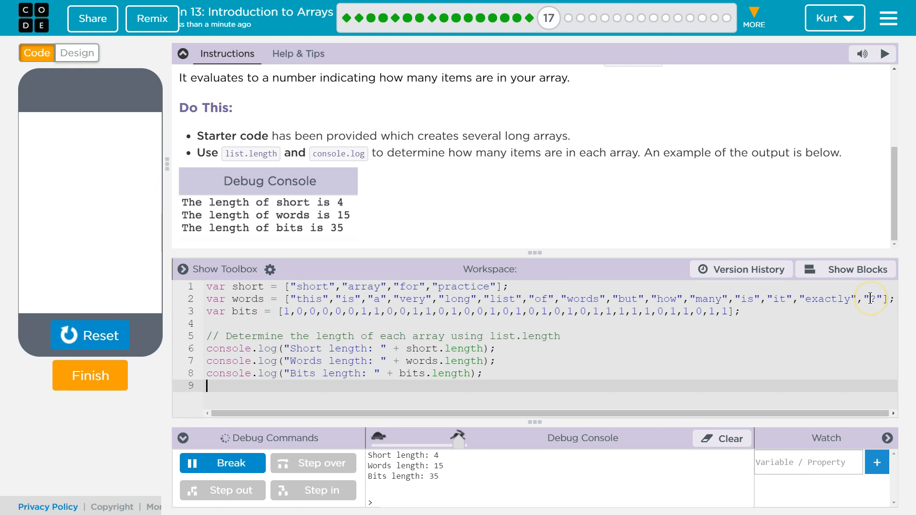
pyautogui.moveTo(504, 403)
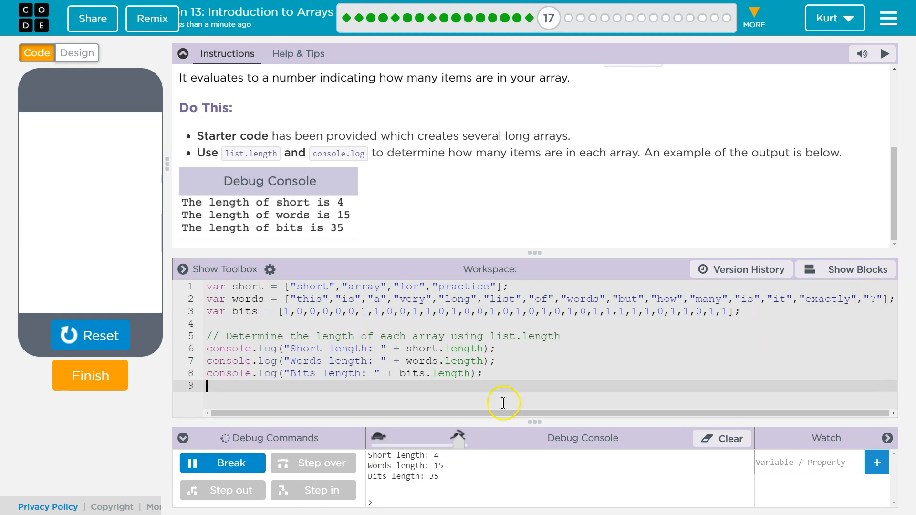